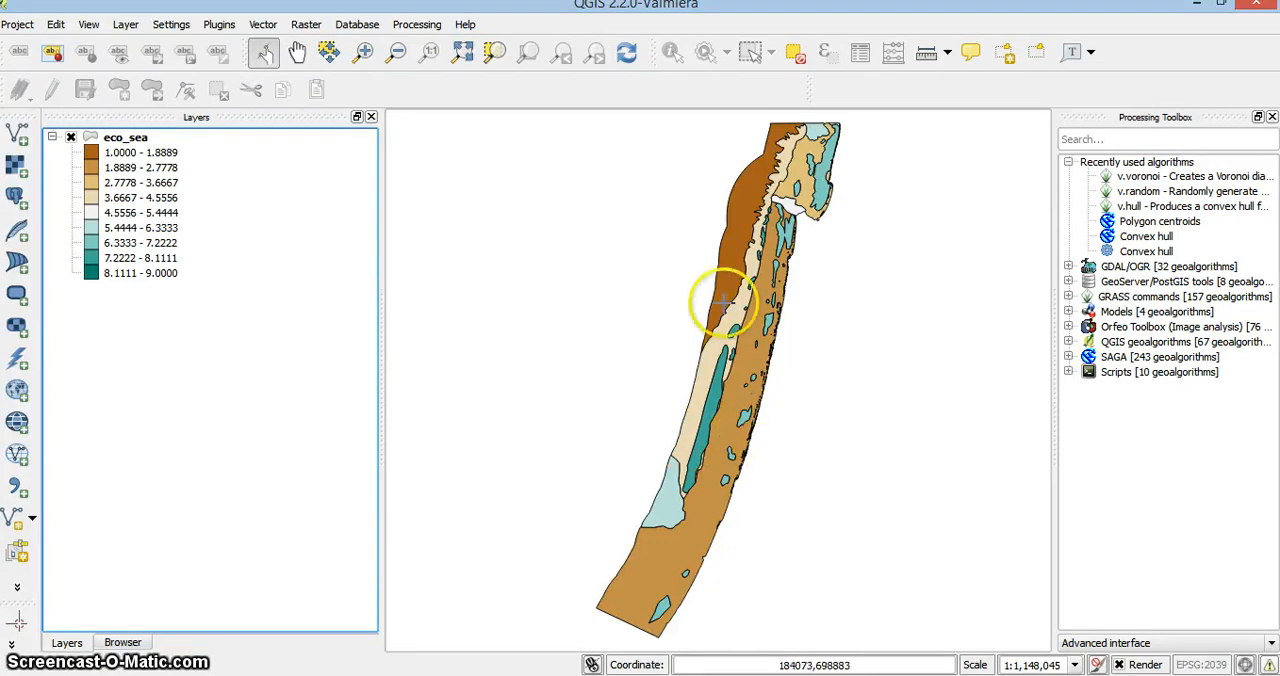
mouse_move(744, 416)
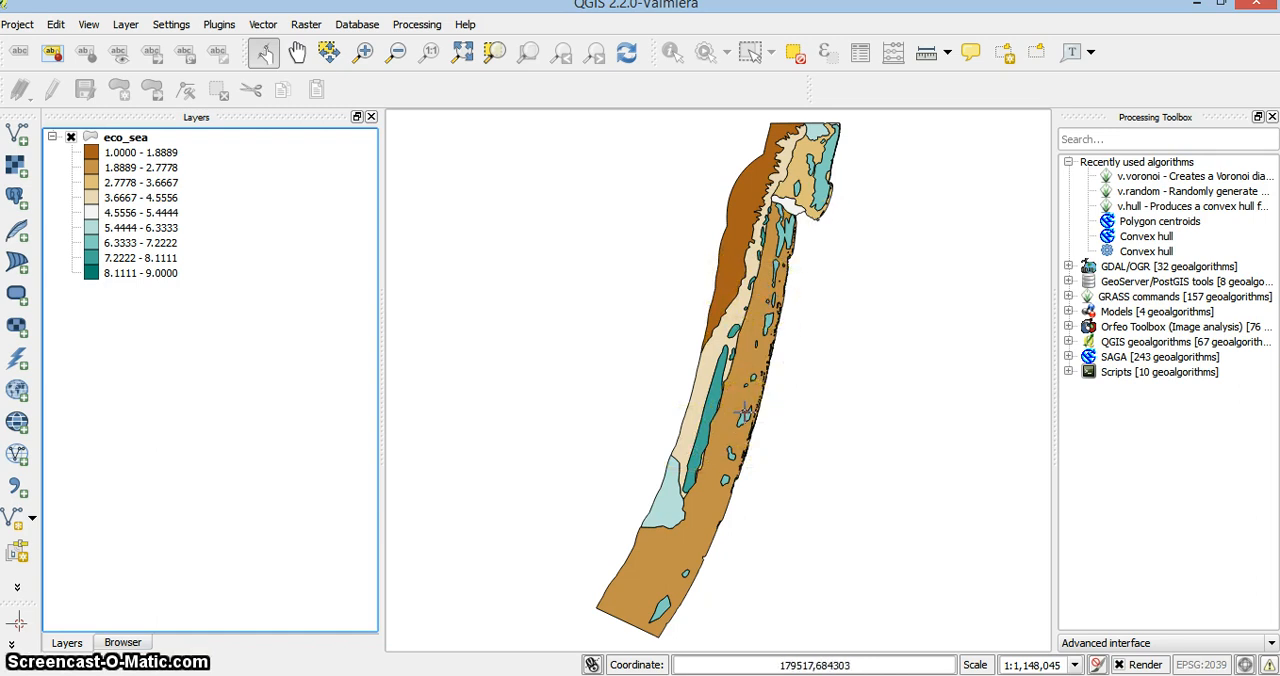
Review the eco_sea layer's attribute table from its context menu
right_click(120, 136)
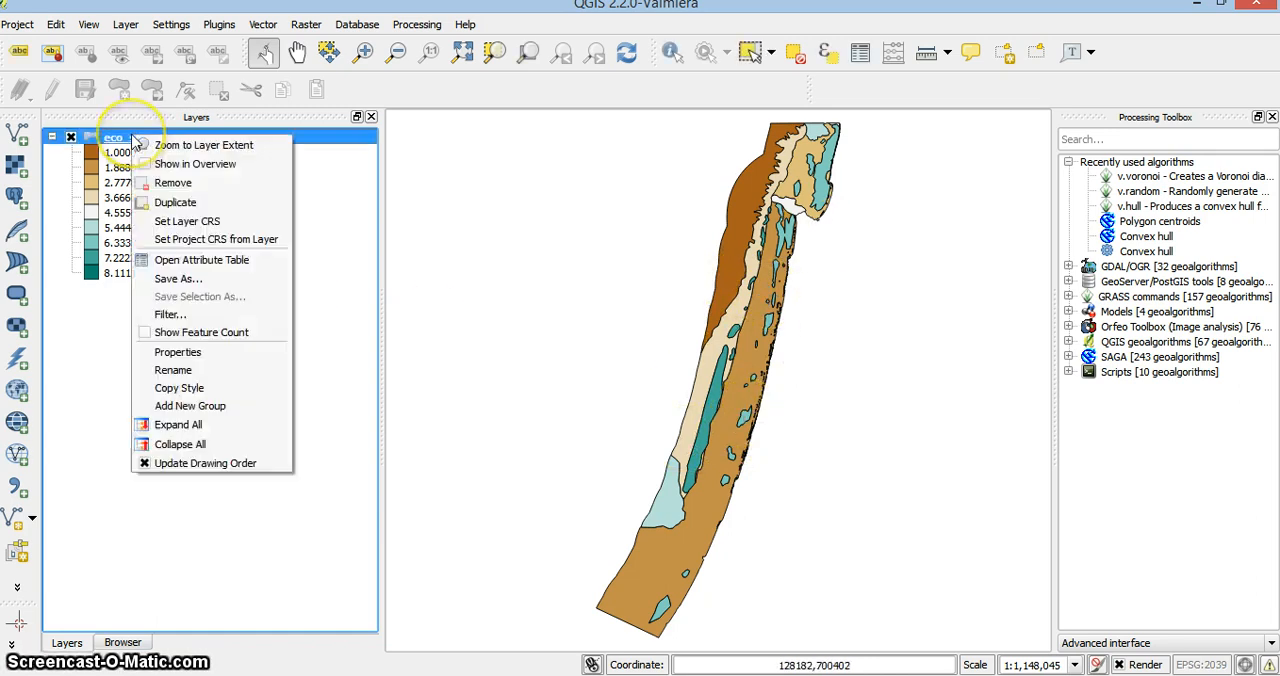
click(200, 260)
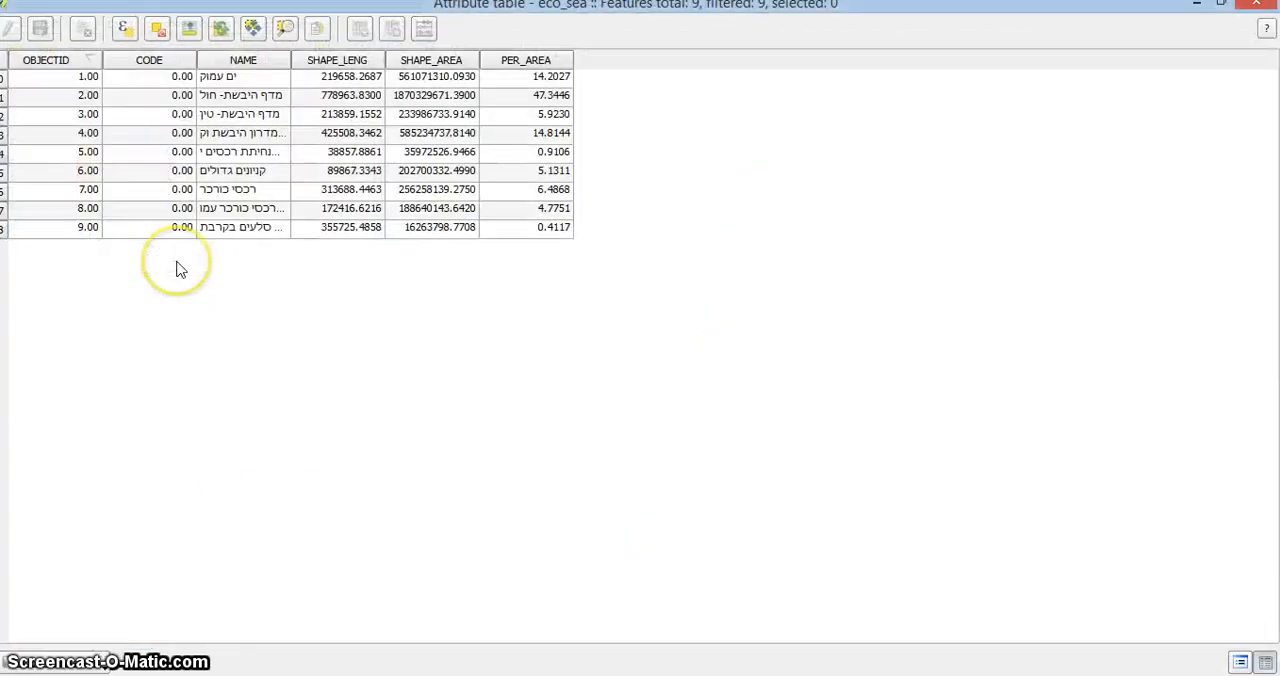
mouse_move(308, 160)
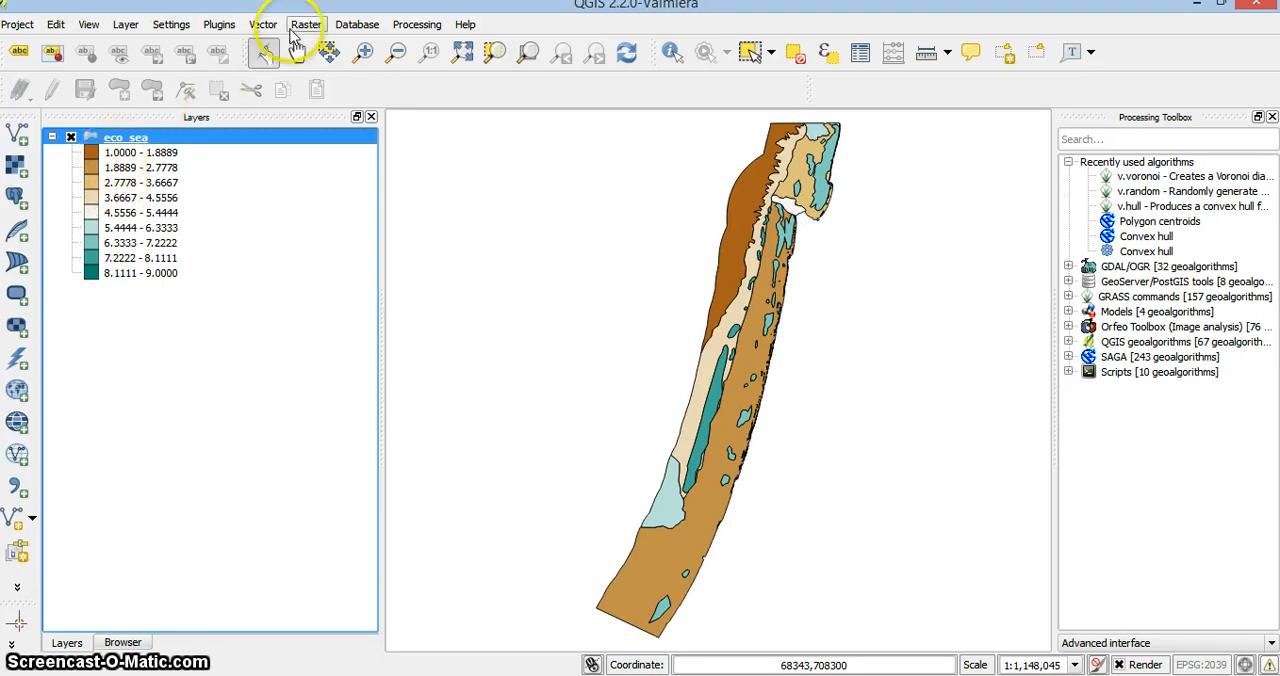
Start the Basic statistics analysis tool from Vector > Analysis Tools for eco_sea
click(264, 24)
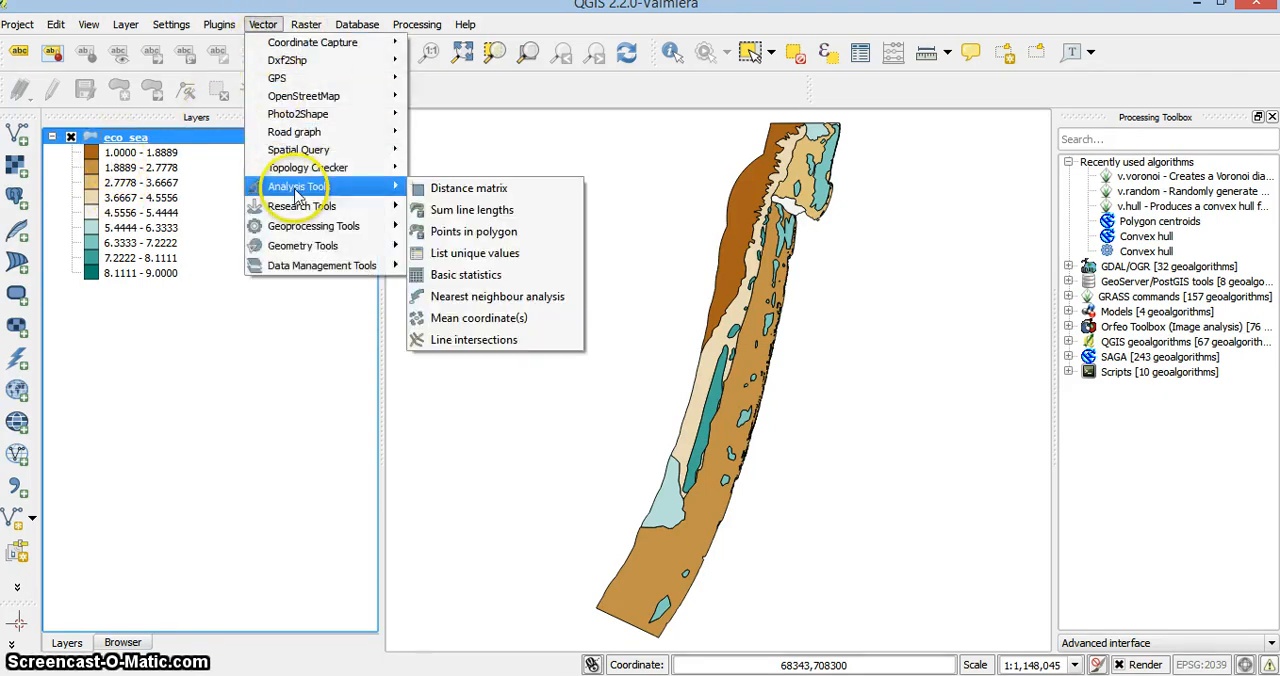
mouse_move(466, 276)
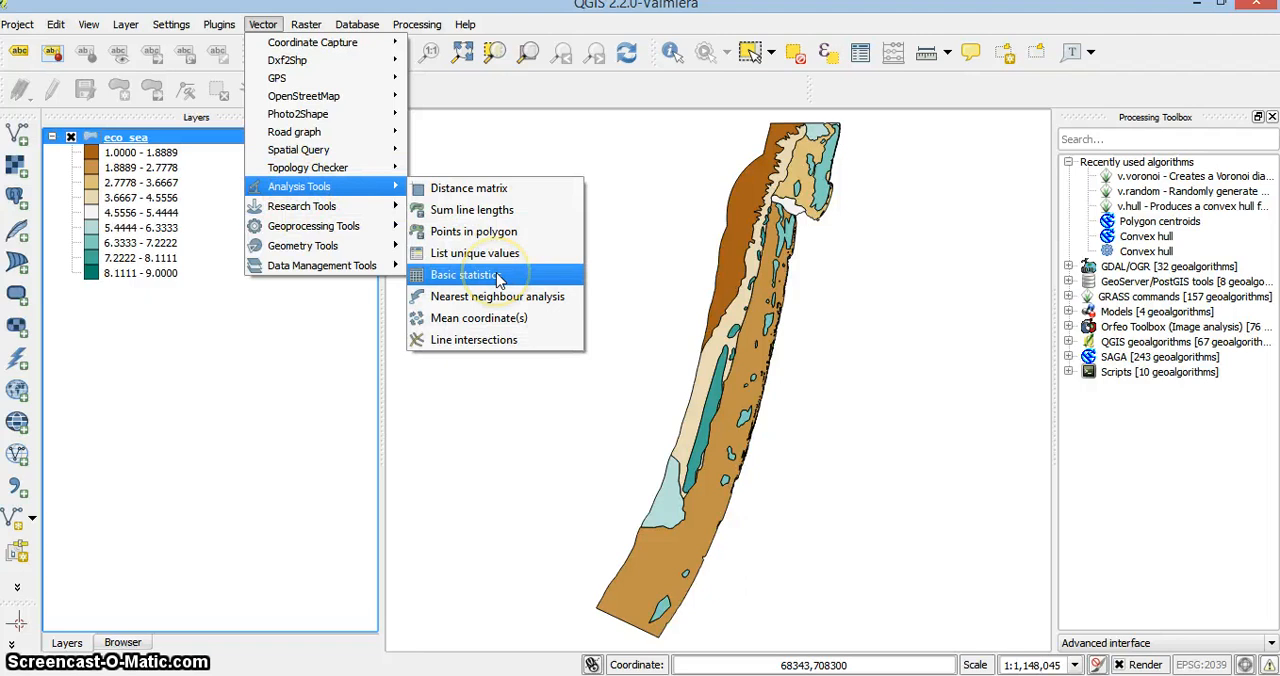
click(464, 276)
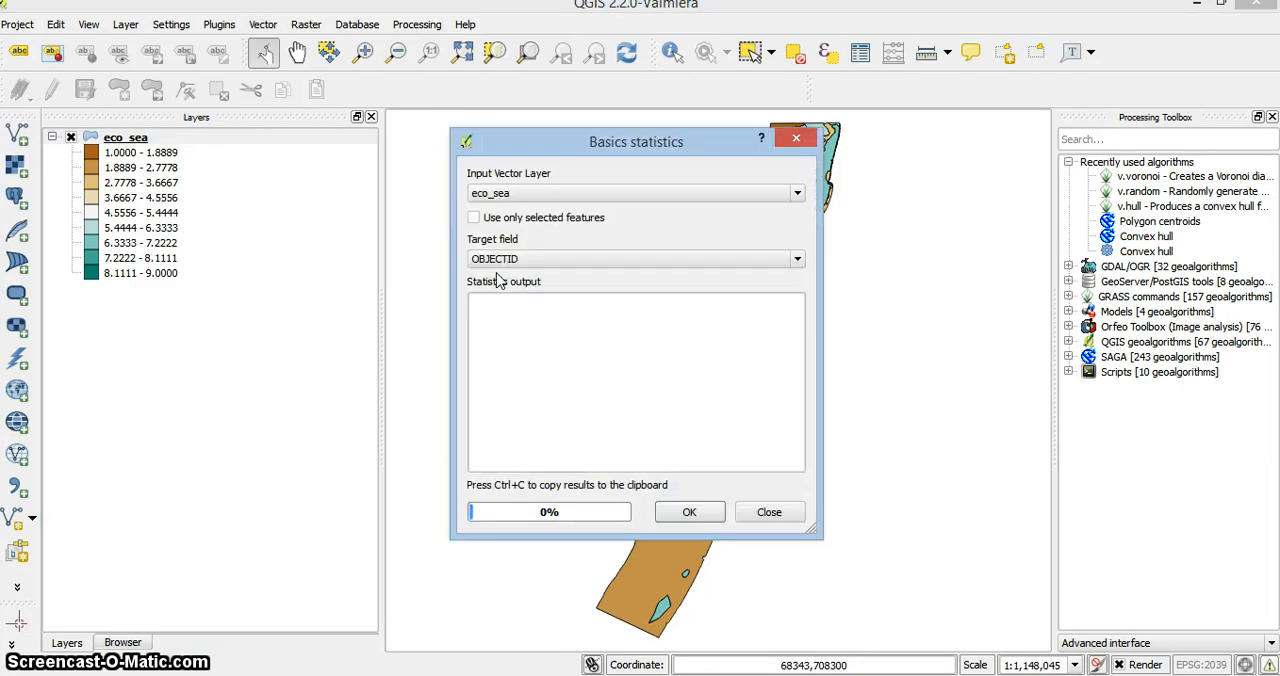
Compute SHAPE_AREA statistics: mean, standard deviation, sum, min, max, count nine
click(796, 260)
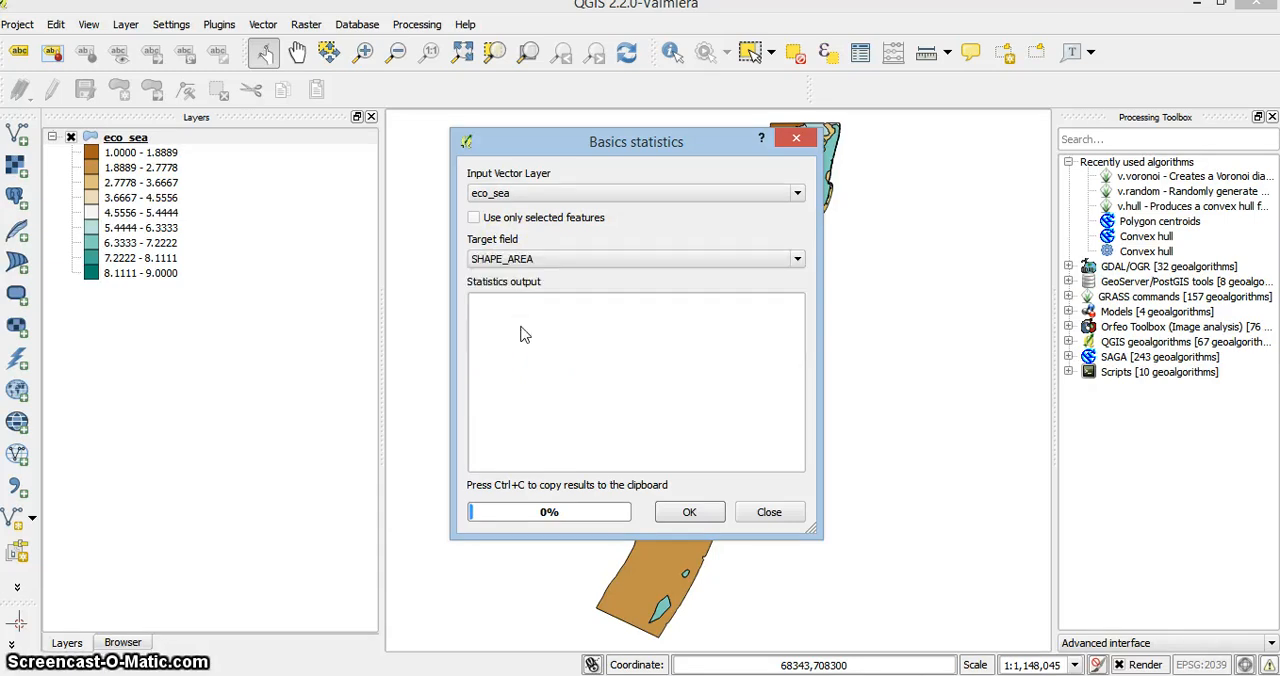
click(688, 512)
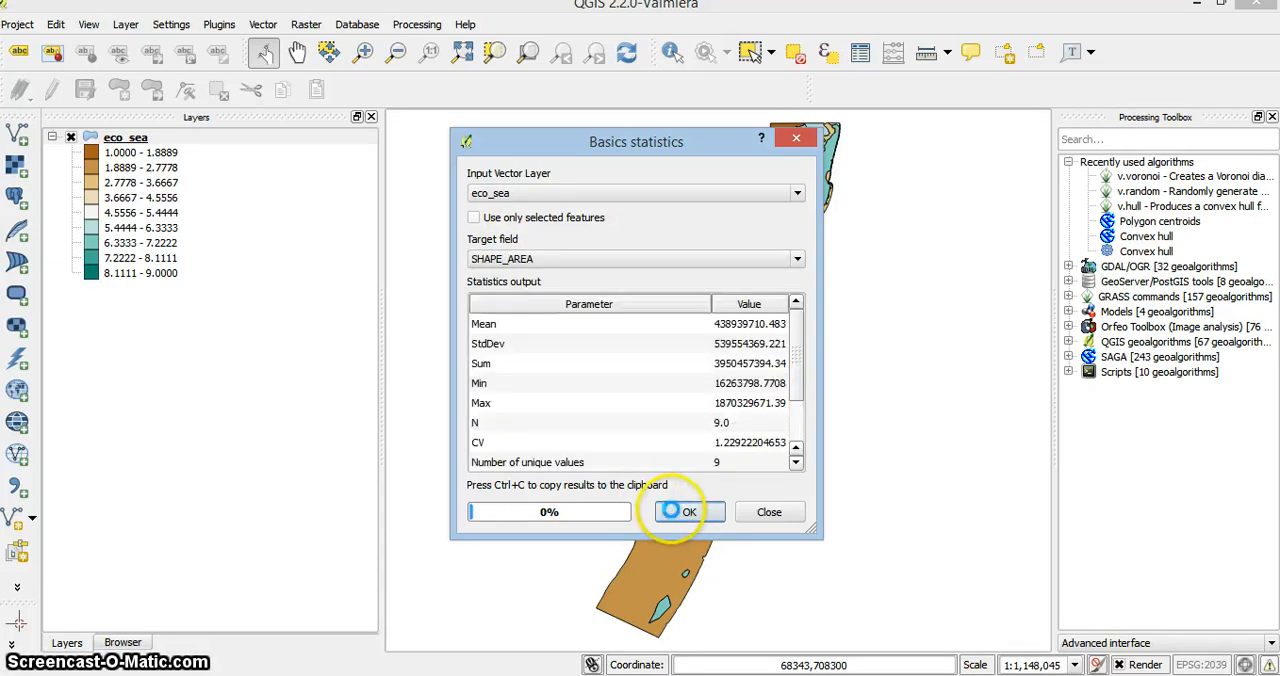
mouse_move(518, 332)
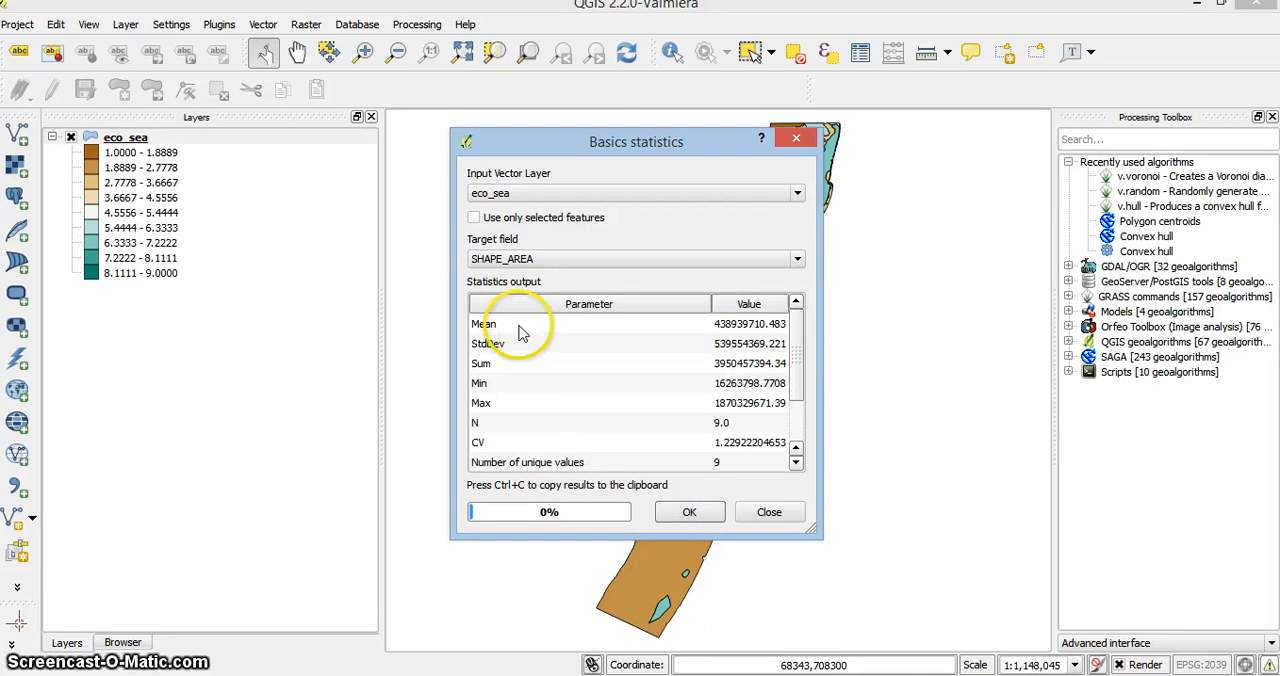
mouse_move(498, 362)
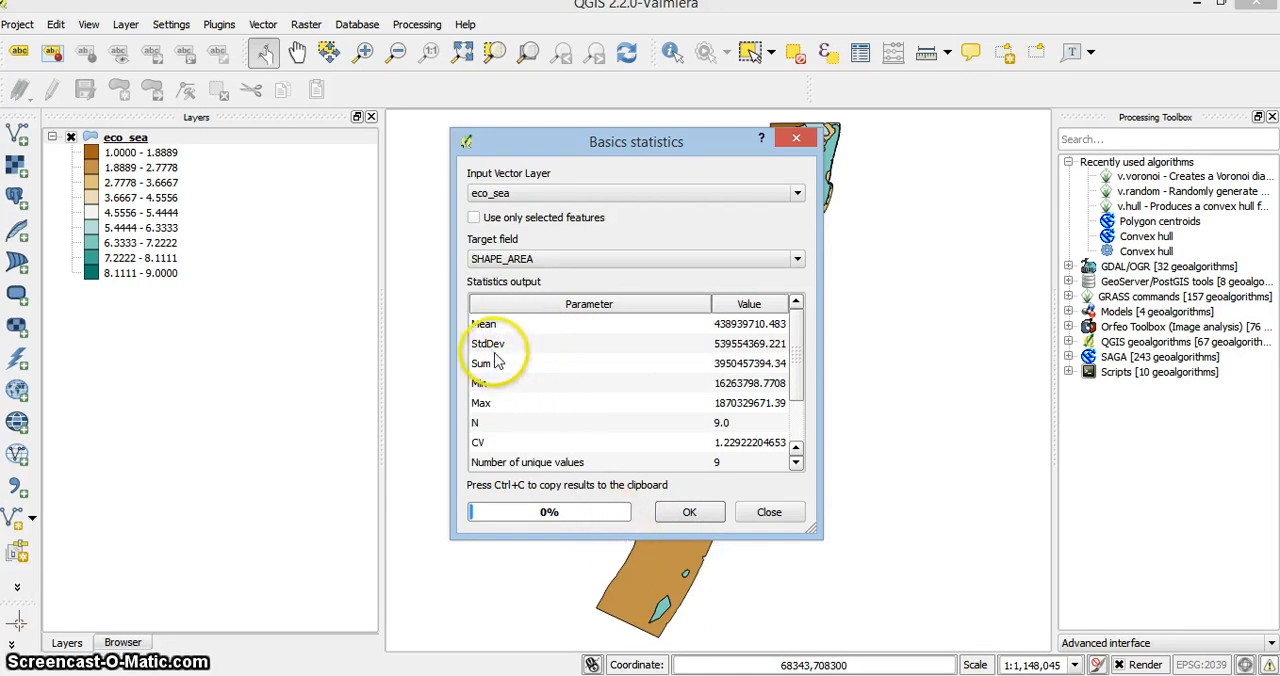
mouse_move(776, 382)
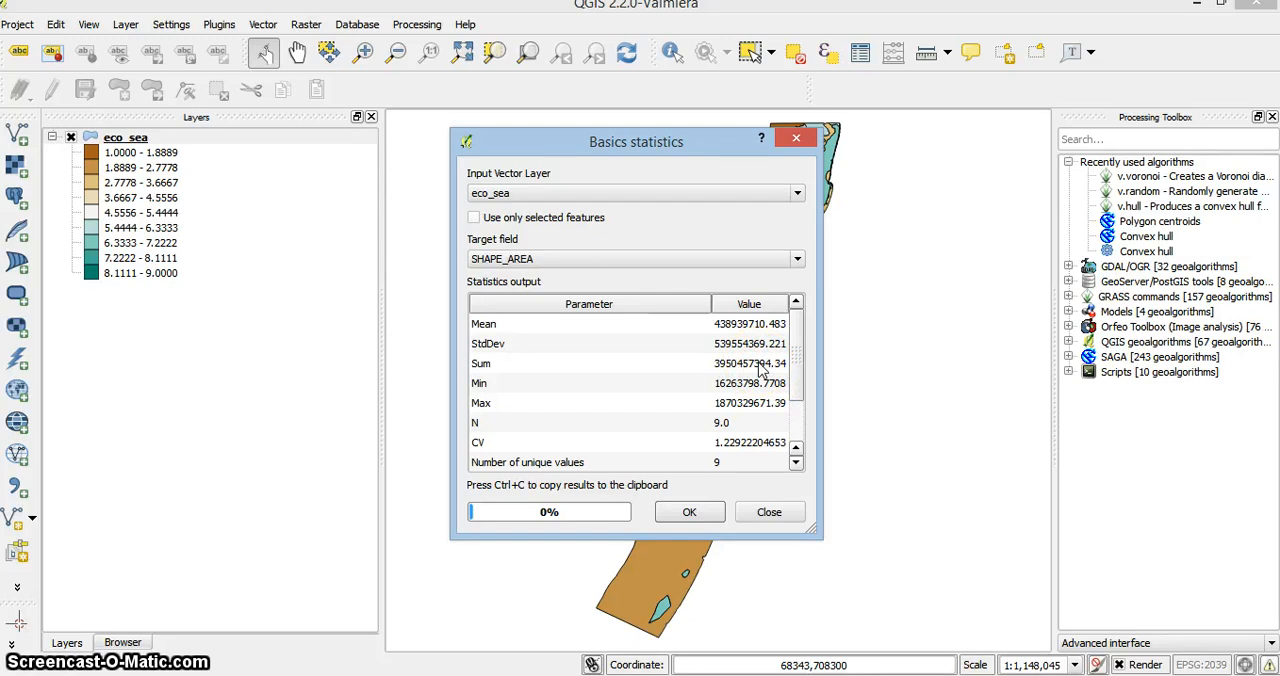
click(748, 364)
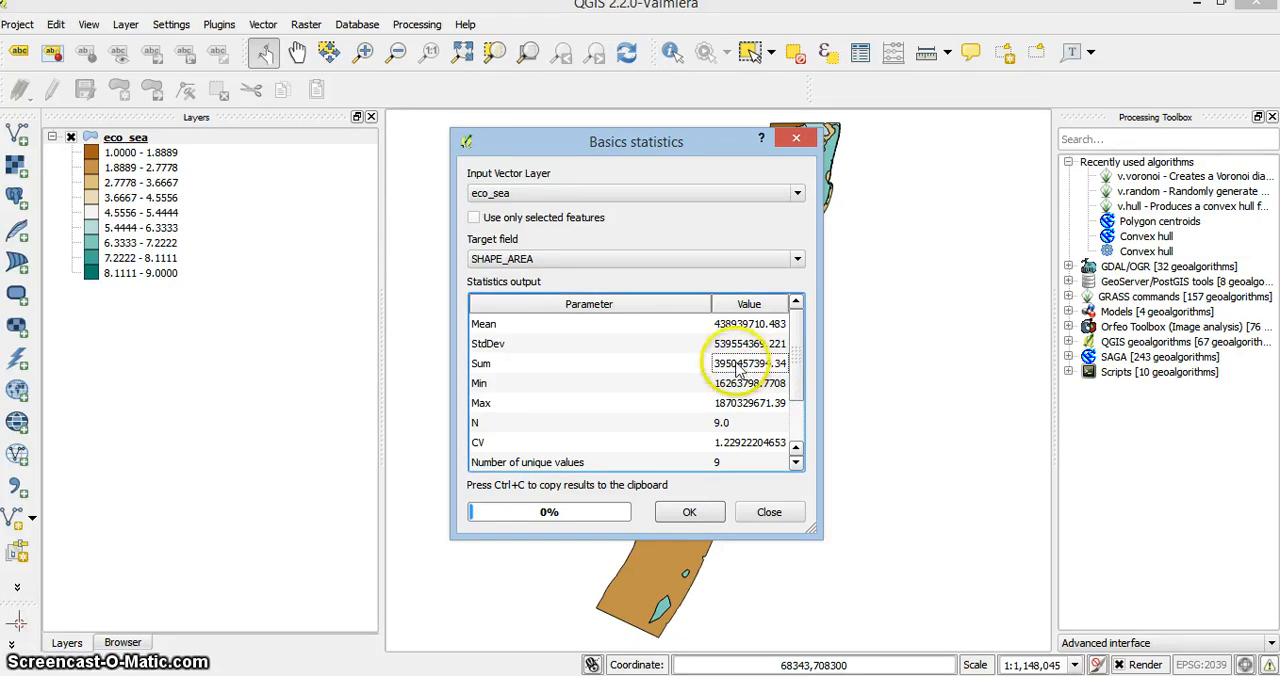